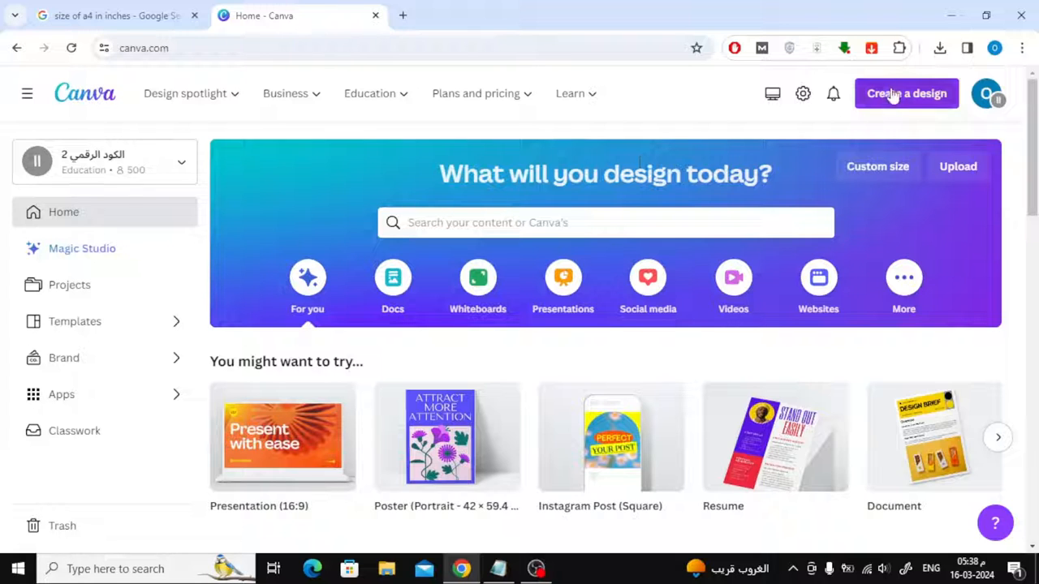
Step: Start a custom-size design and switch its units to inches
left_click(906, 93)
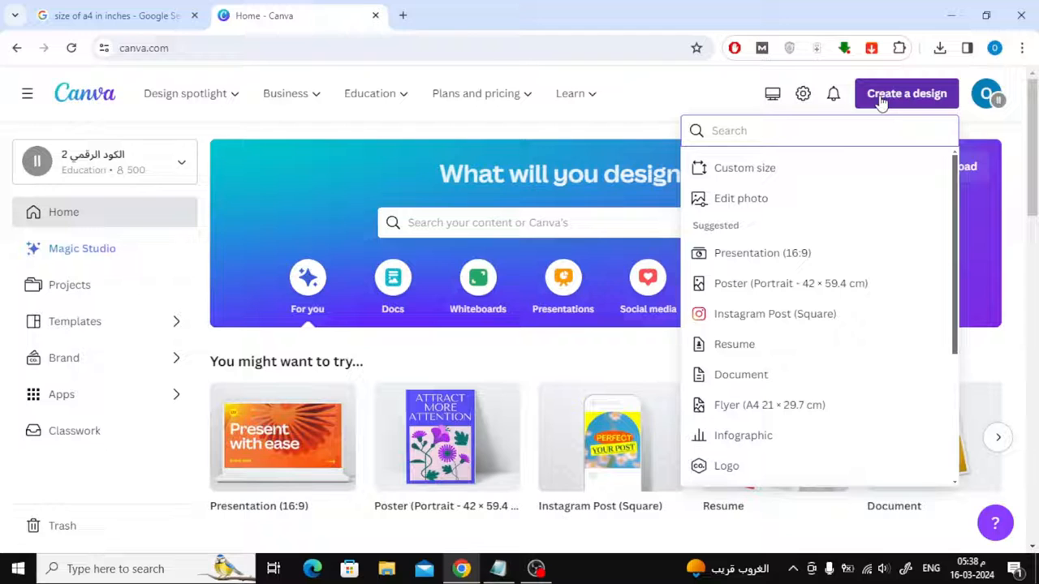
left_click(743, 167)
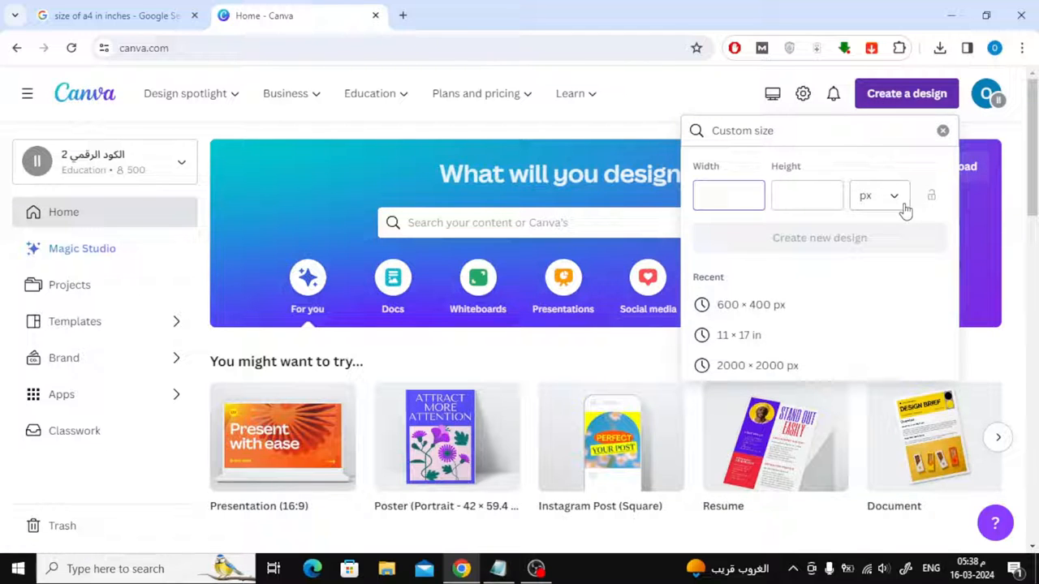
left_click(880, 195)
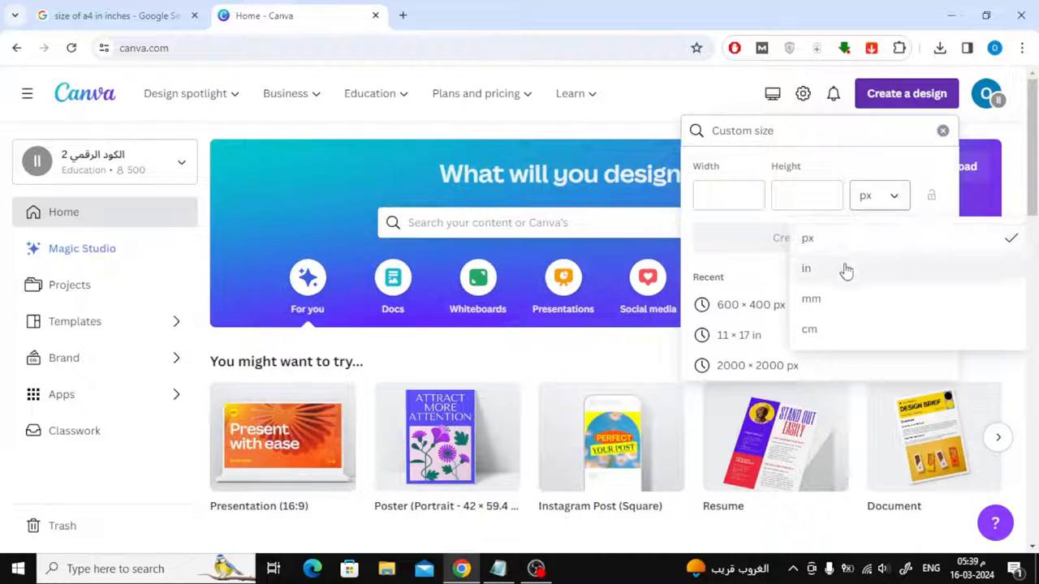
left_click(805, 268)
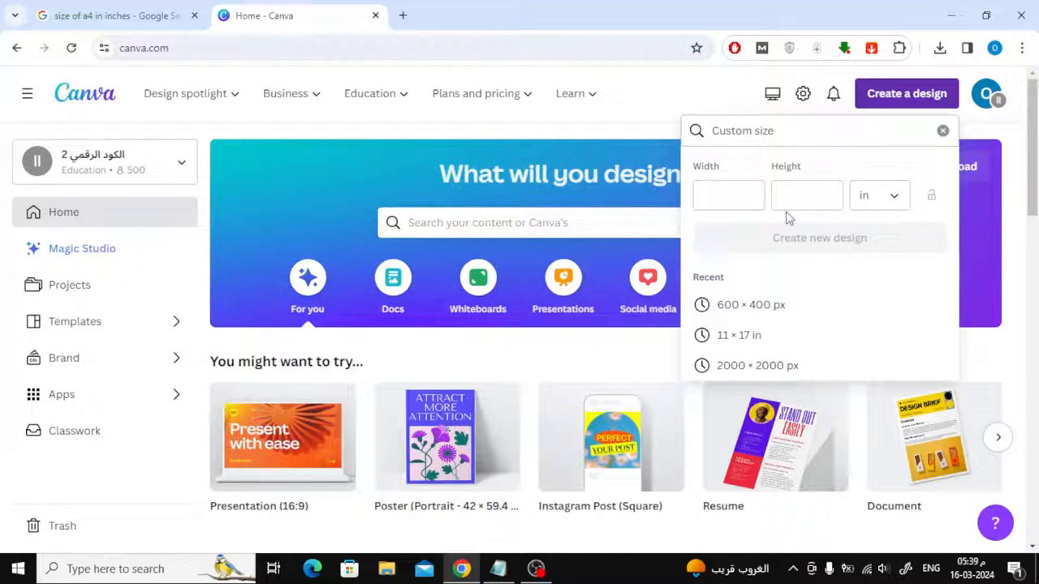
Step: Create the blank design at 2 in wide by 3 in high
left_click(728, 195)
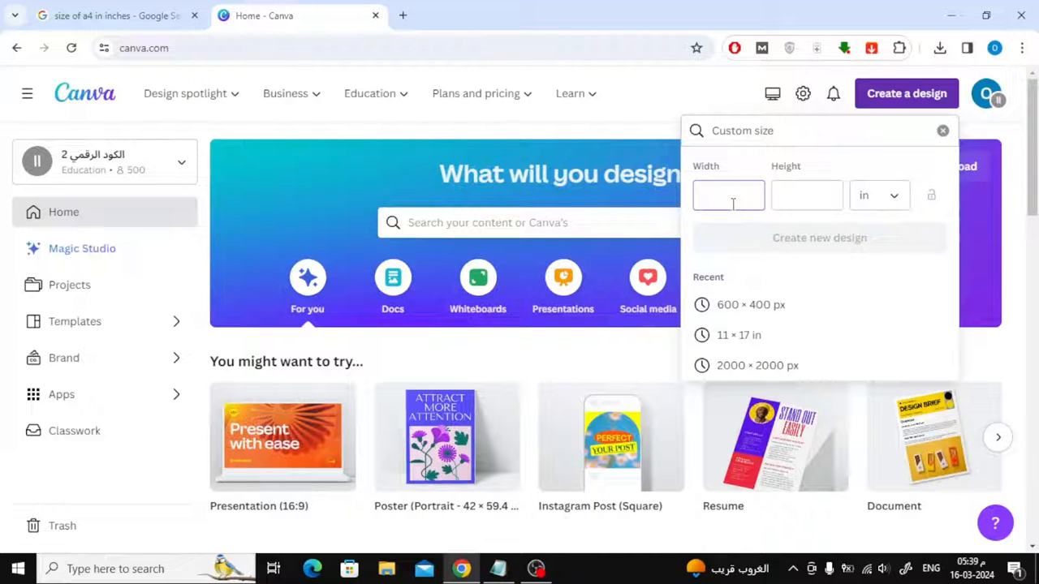
type("2")
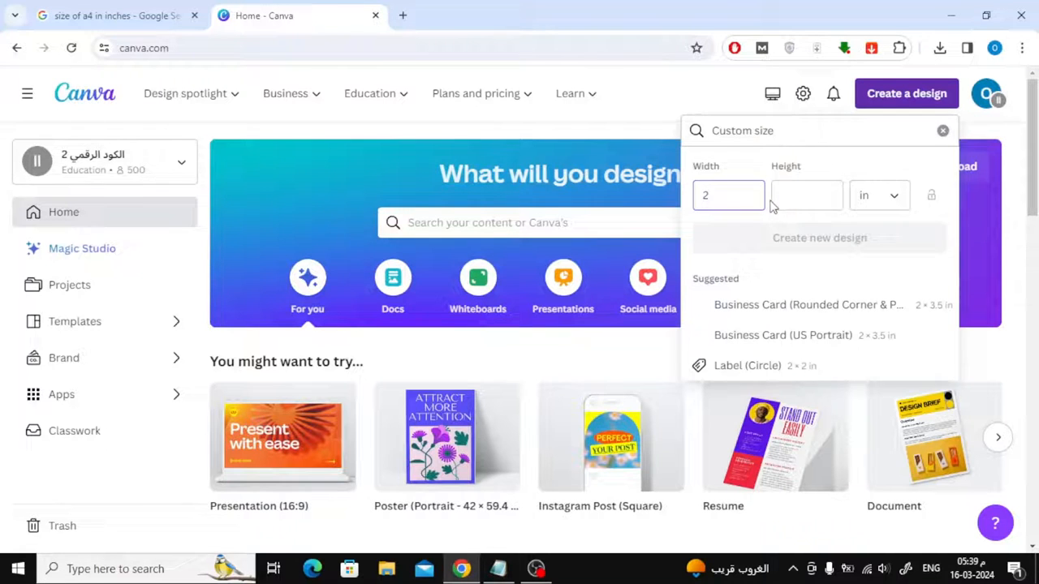
type("3")
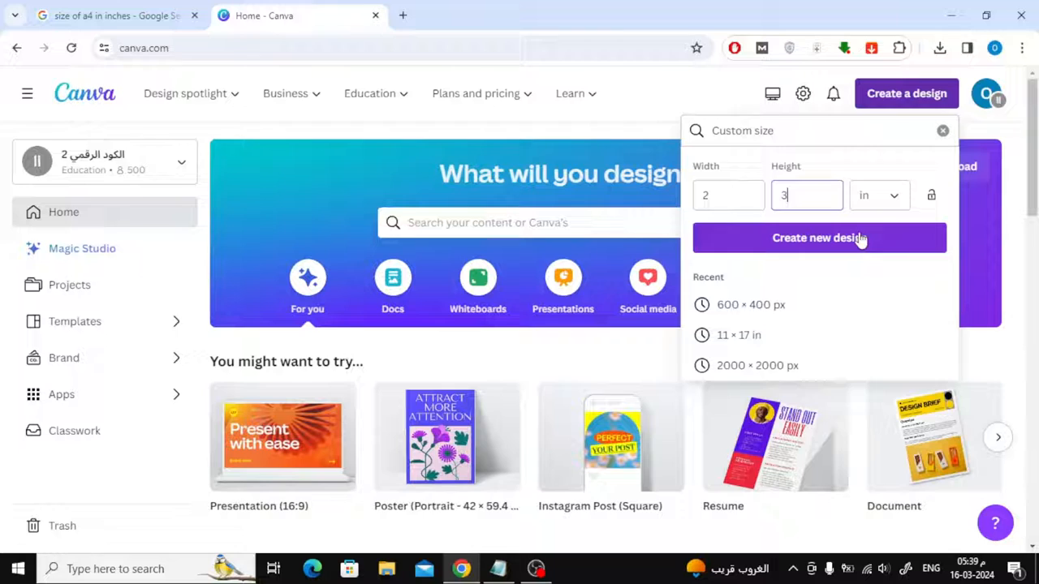
left_click(818, 237)
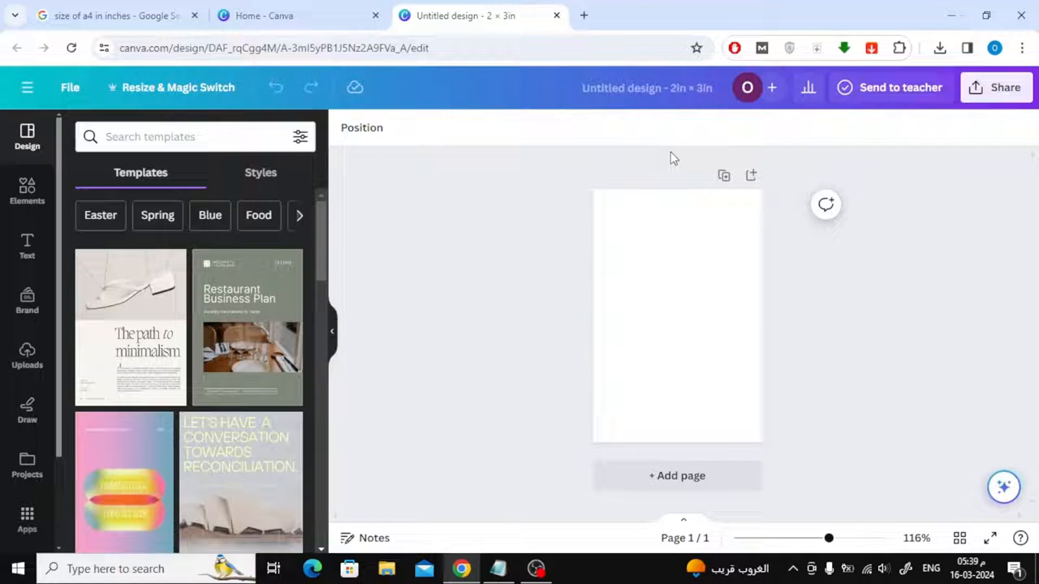
Step: Upload the girl-in-a-field photo from the computer and add it to the page
left_click(26, 357)
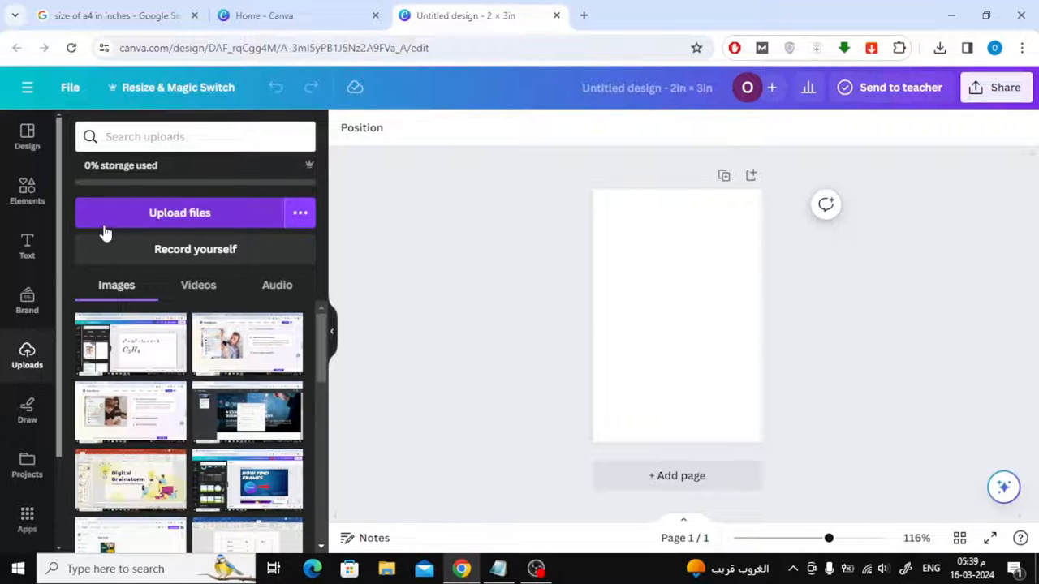
left_click(179, 212)
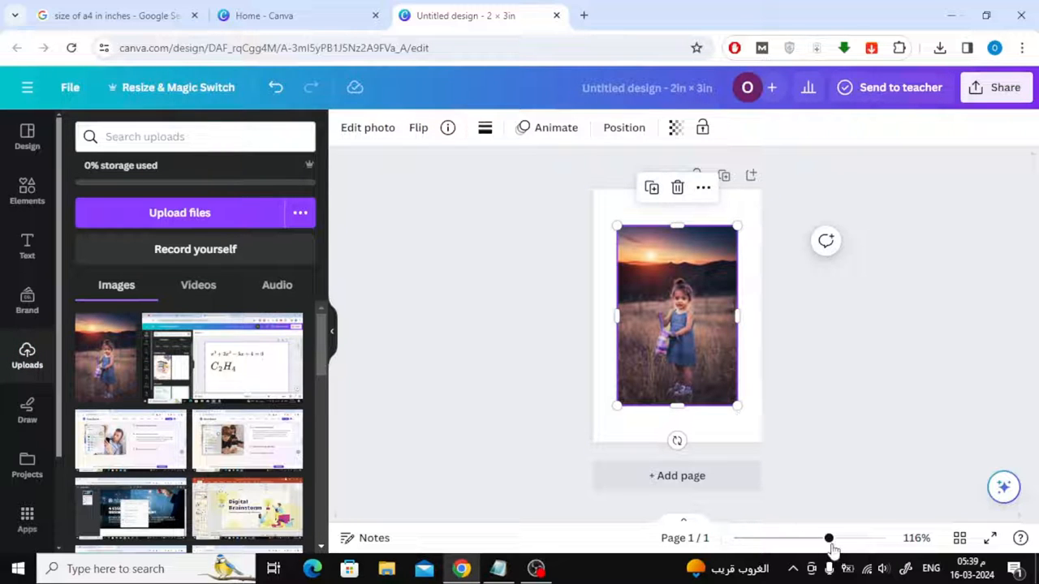
Step: Enlarge the girl's photo by its corner handle until it covers the entire 2 × 3 in page
left_click_drag(827, 539, 839, 539)
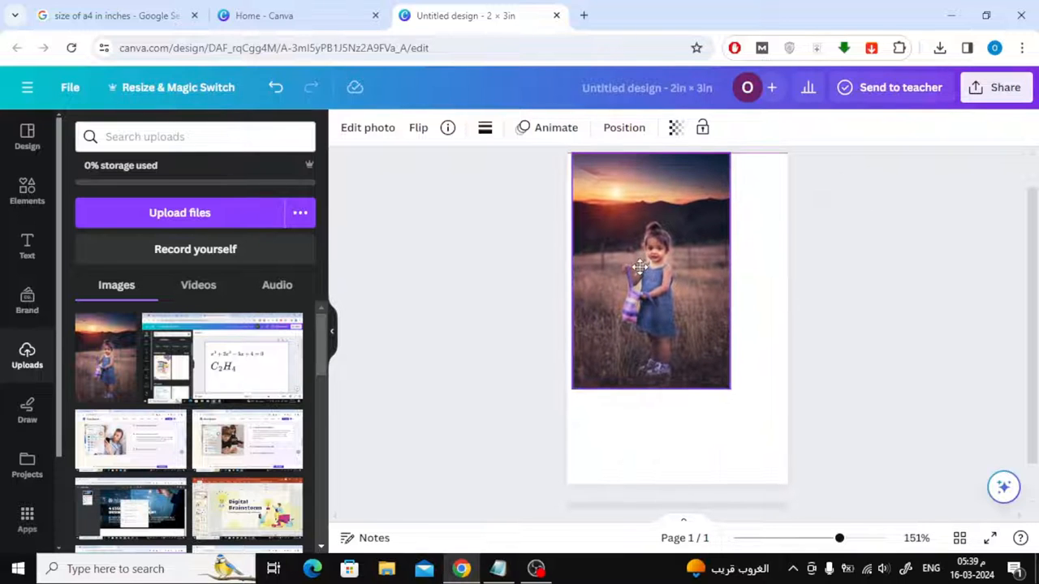
left_click_drag(731, 391, 754, 435)
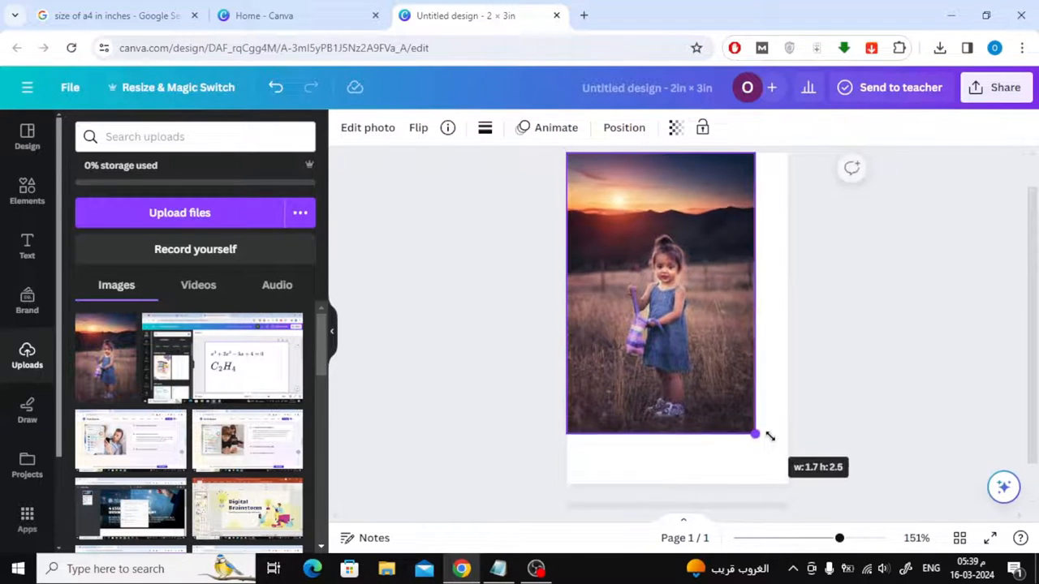
left_click_drag(755, 434, 792, 490)
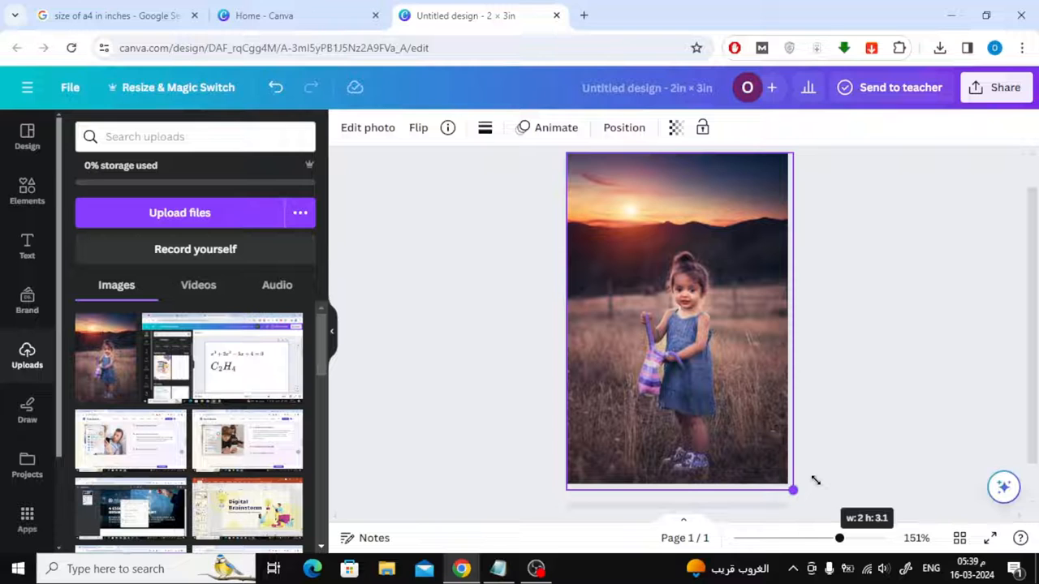
left_click_drag(792, 490, 787, 482)
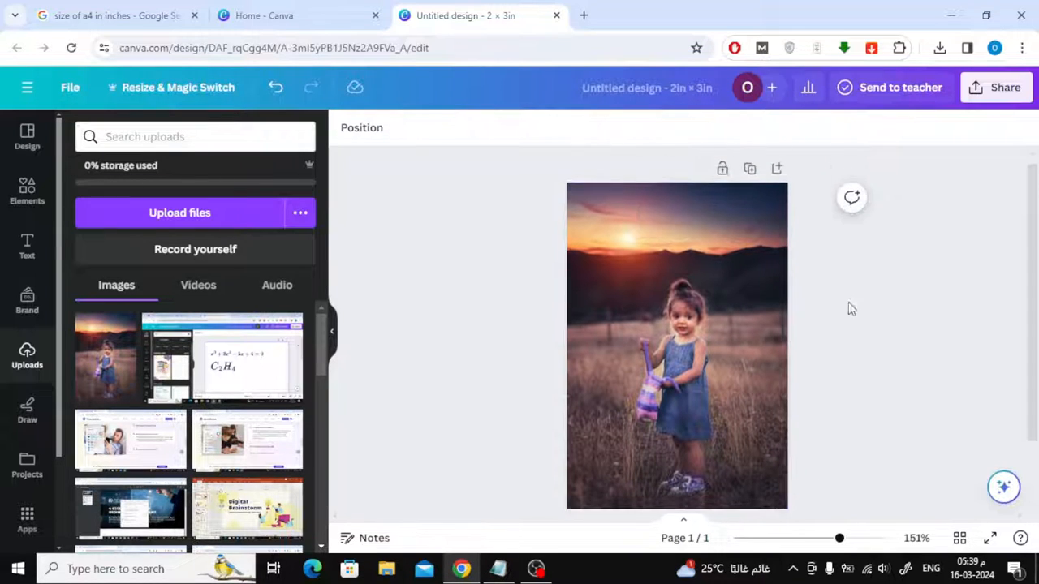
scroll("down", 3)
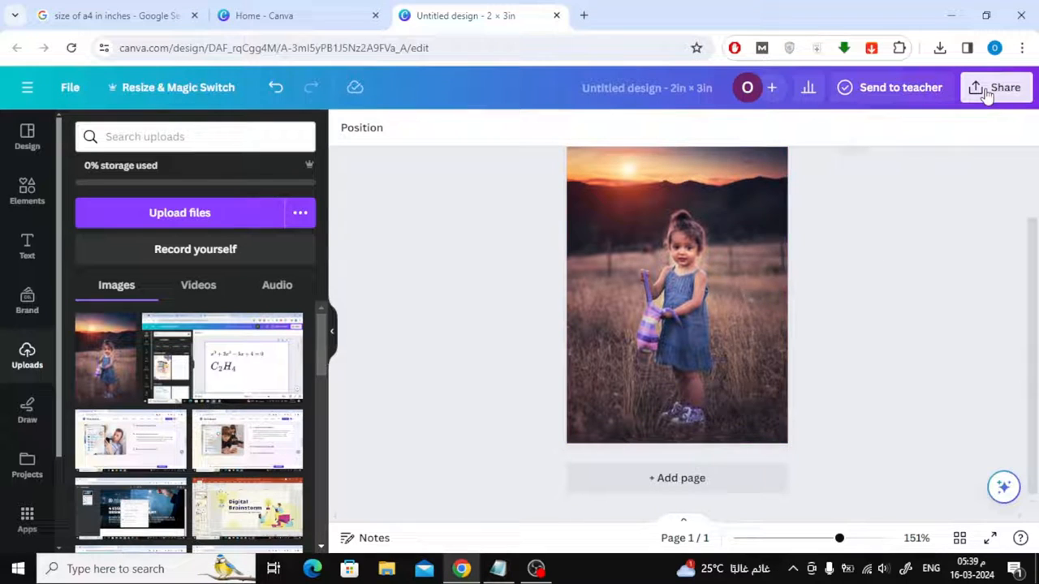
Step: Download the finished 2 × 3 in photo design via Share
left_click(1005, 88)
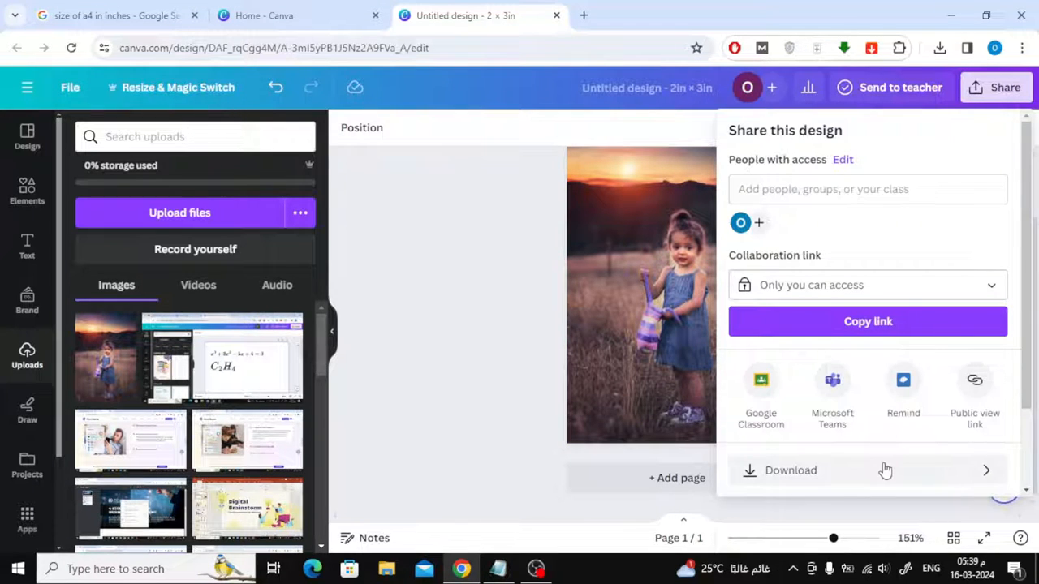
left_click(789, 471)
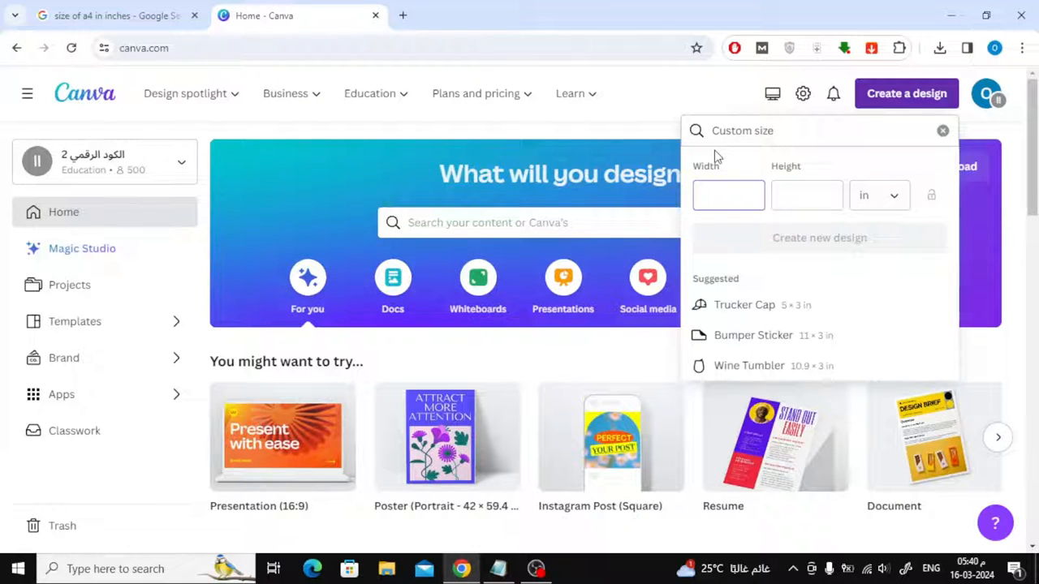
Step: Create a blank A4-size custom design of 8.3 × 11.7 inches
left_click(113, 16)
type("8.3")
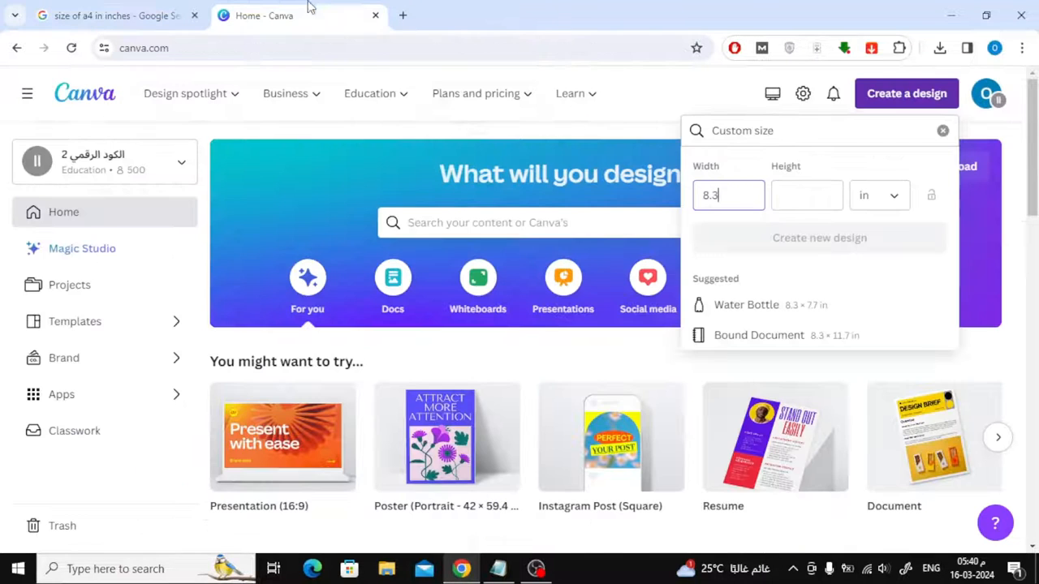
type("11")
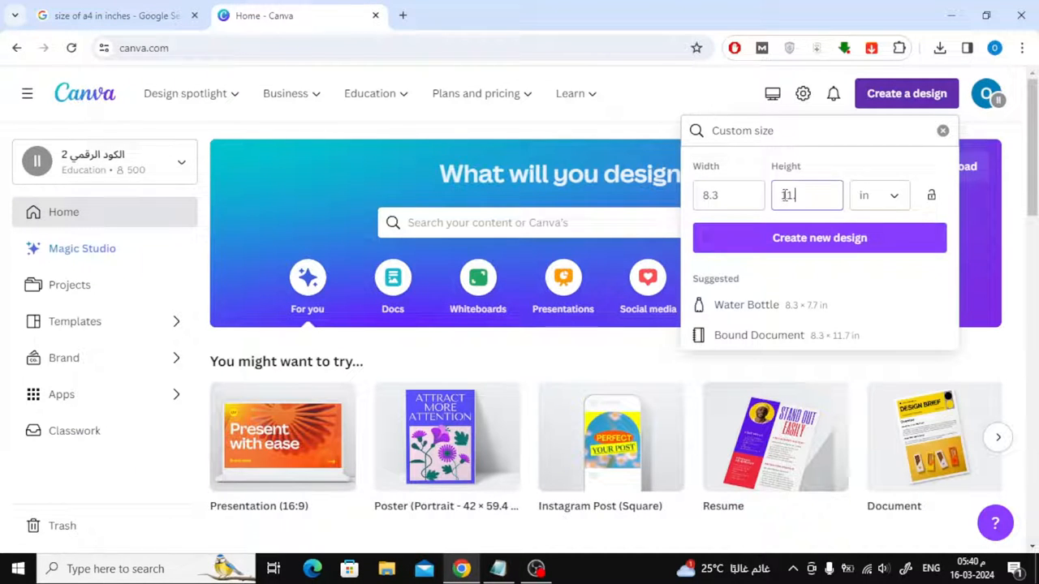
left_click(818, 237)
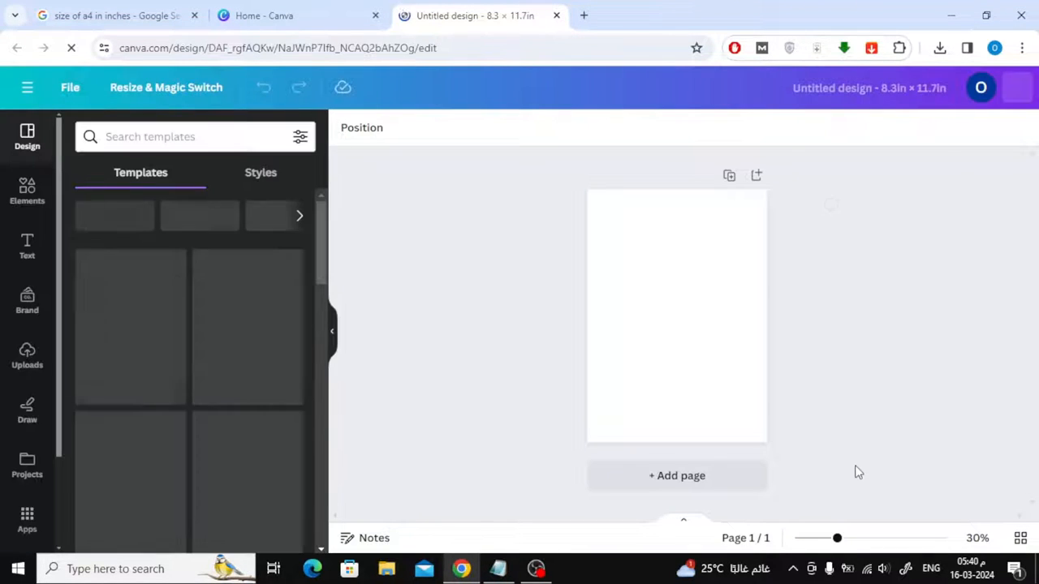
Step: Upload the pexels portrait photos from Downloads into the uploads library
left_click_drag(838, 538, 785, 539)
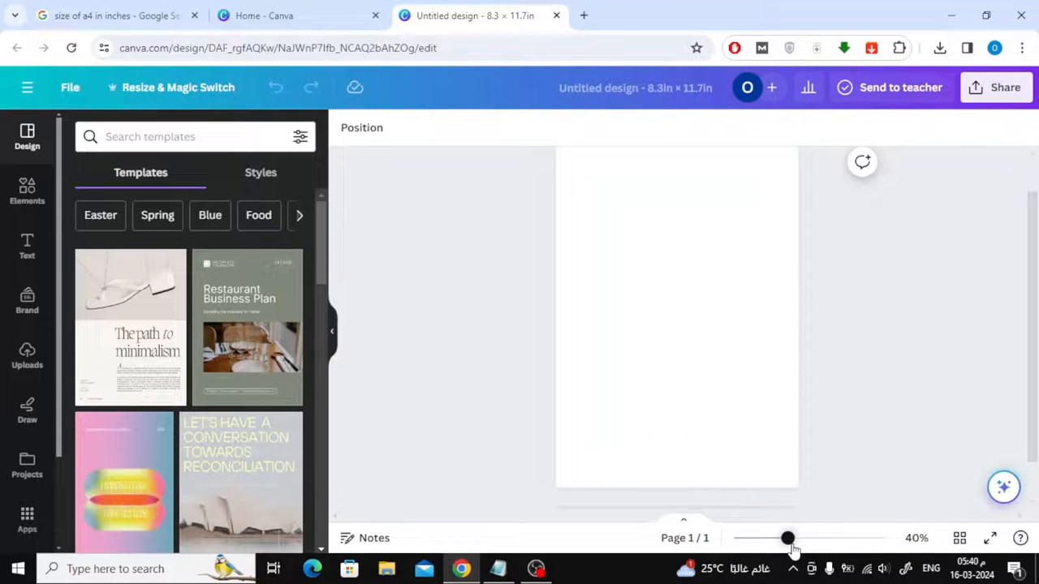
left_click_drag(786, 538, 792, 537)
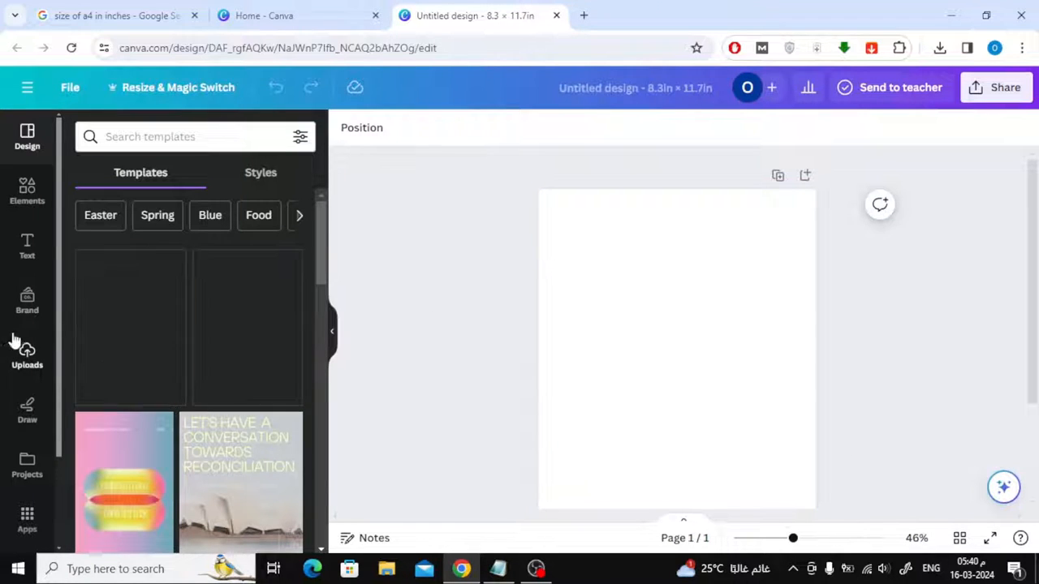
left_click(26, 354)
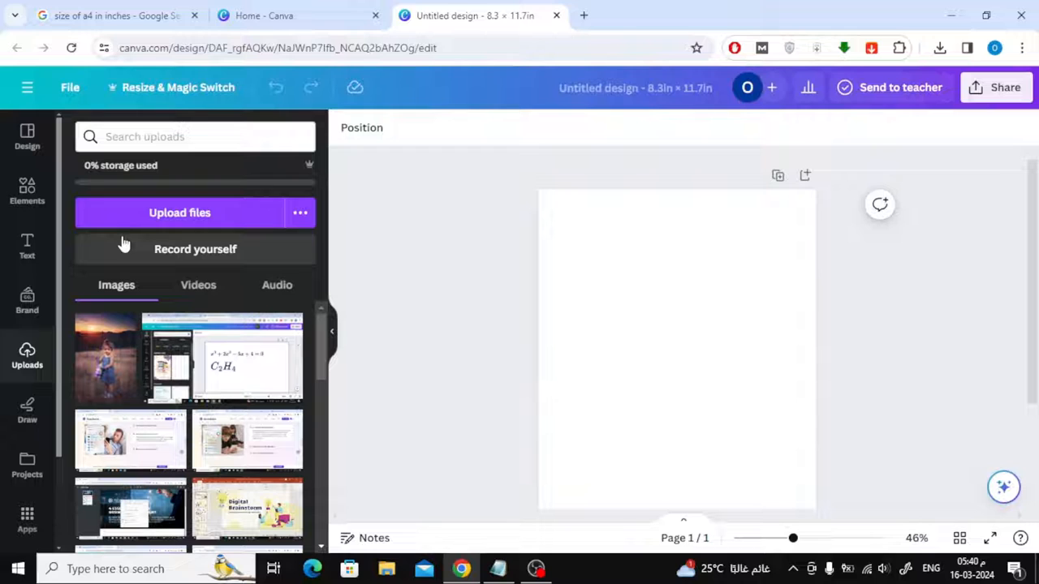
left_click(179, 212)
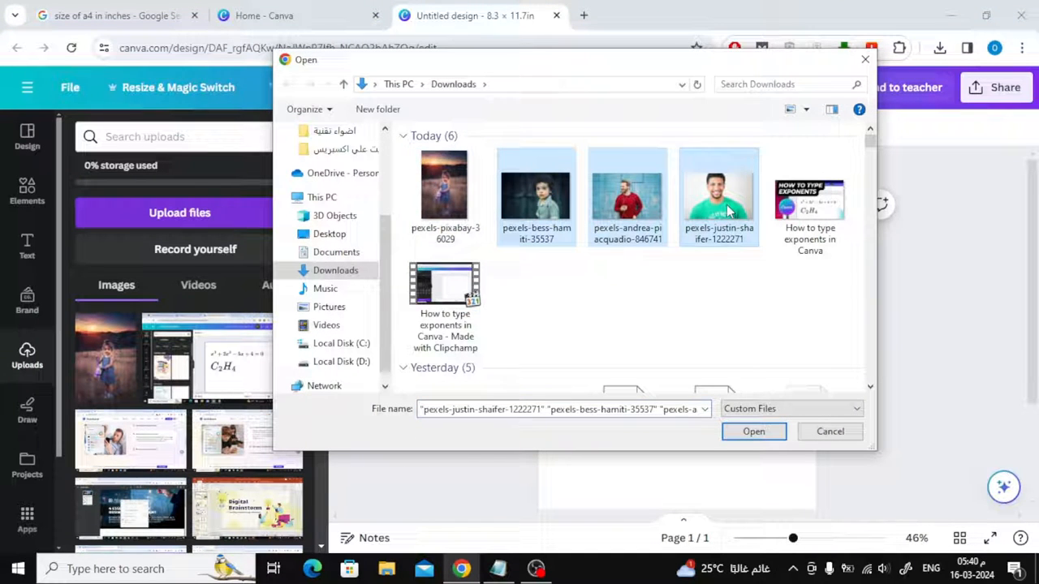
left_click(753, 432)
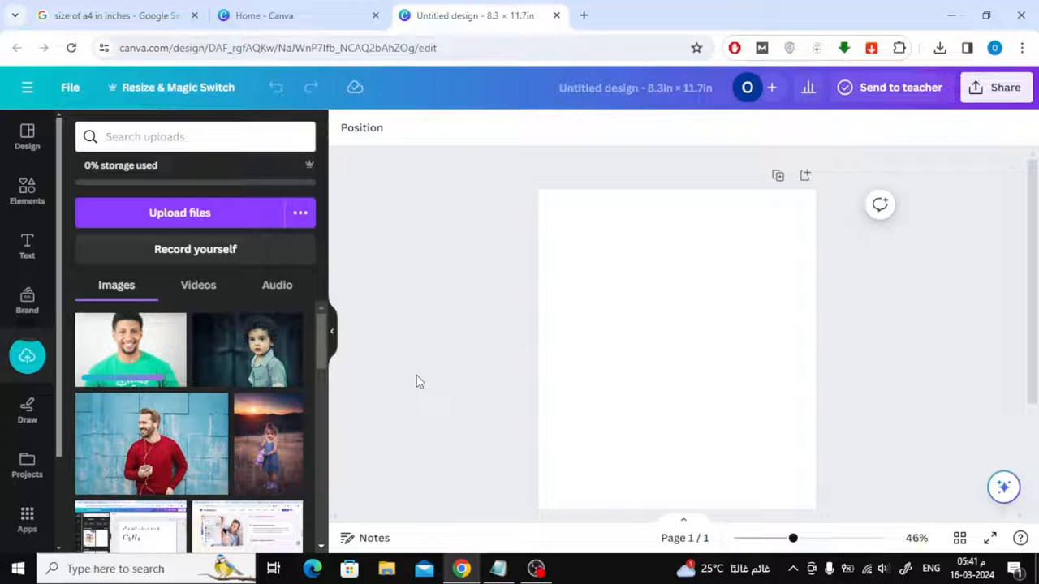
Step: Add the green-shirt man's photo near the top-left and shrink it to about 3 × 2 inches
left_click(26, 356)
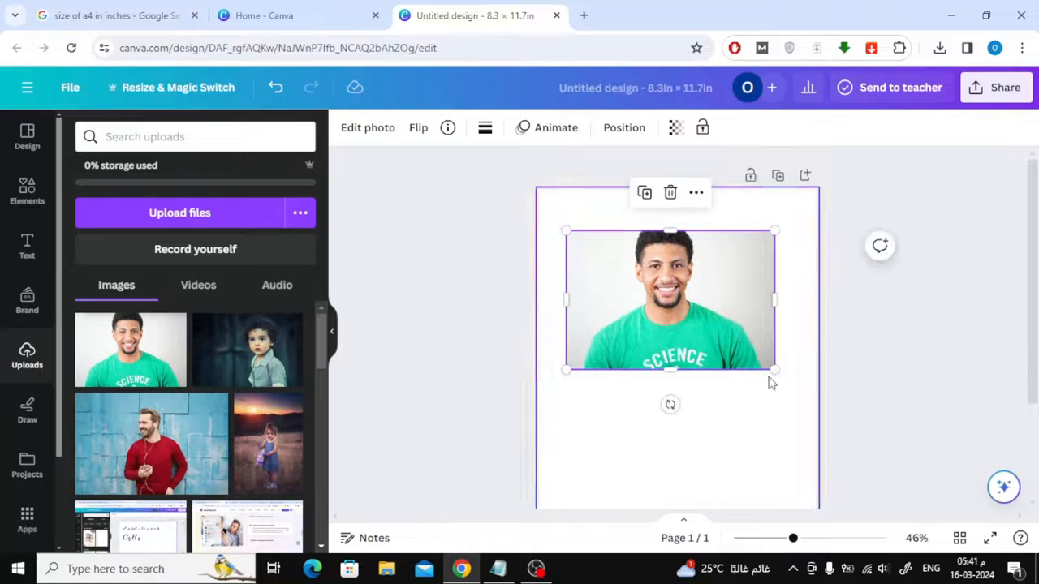
left_click_drag(776, 370, 704, 320)
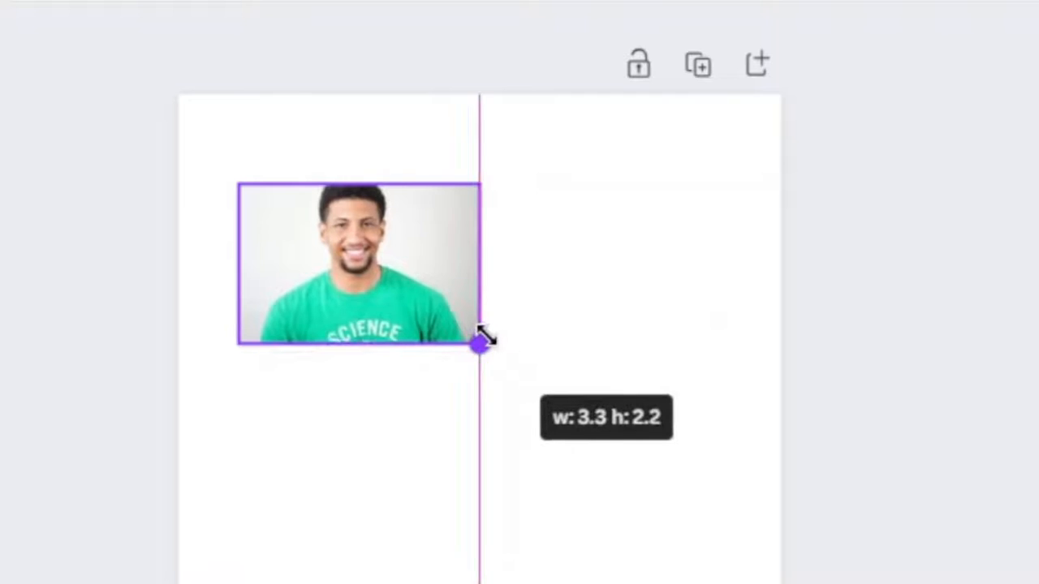
left_click_drag(481, 344, 457, 331)
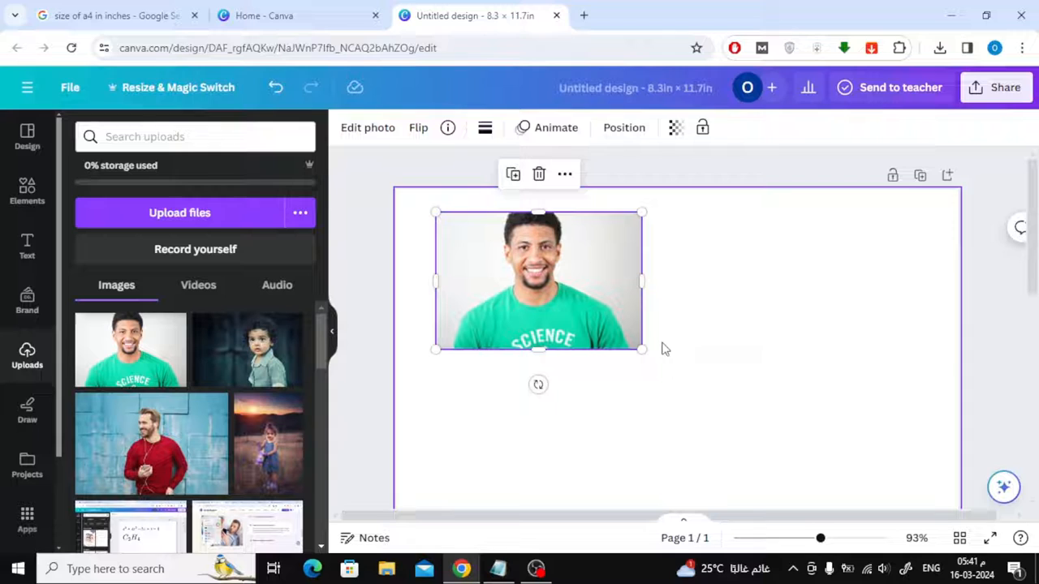
left_click_drag(641, 349, 635, 344)
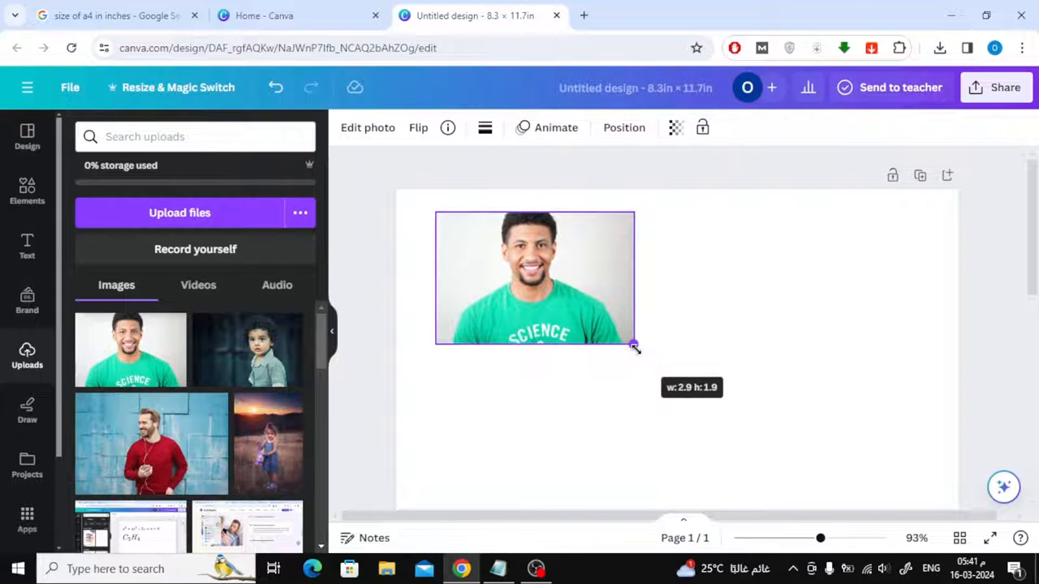
left_click_drag(633, 344, 639, 347)
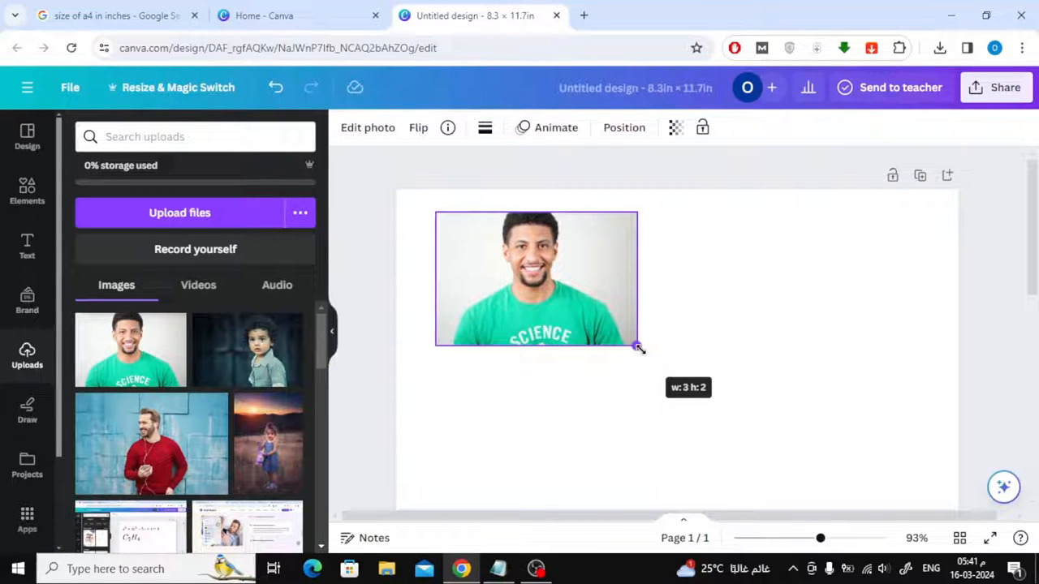
left_click_drag(636, 346, 637, 345)
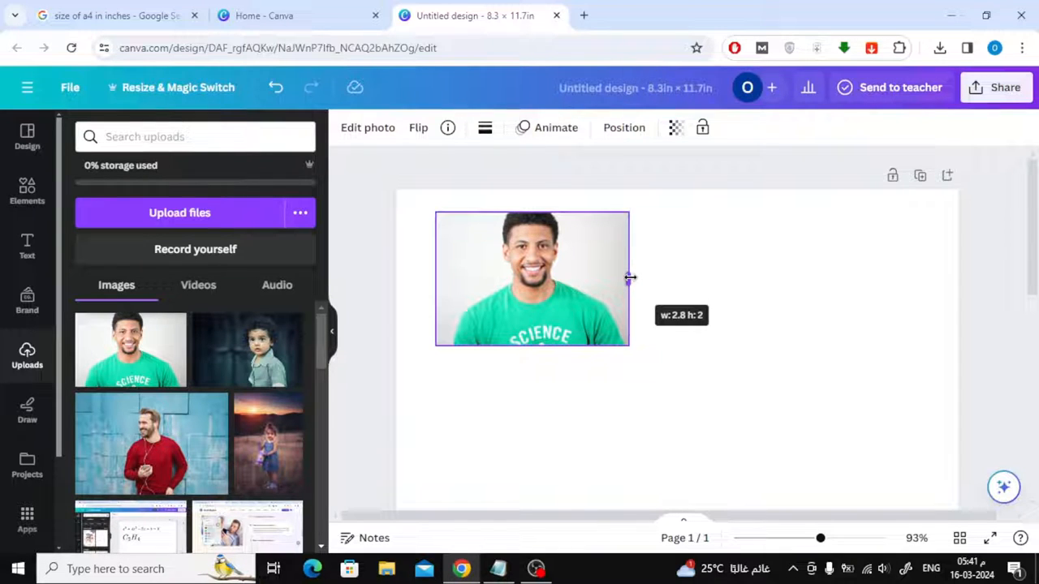
Step: Crop the photo's width down with the side handle to about 2.1 inches
left_click_drag(630, 279, 633, 279)
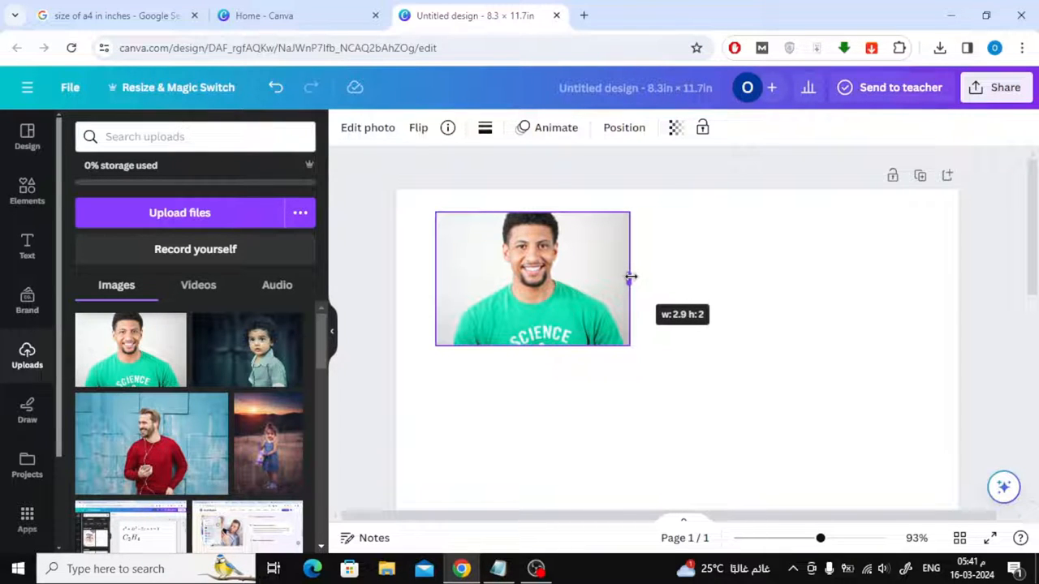
left_click_drag(630, 279, 614, 279)
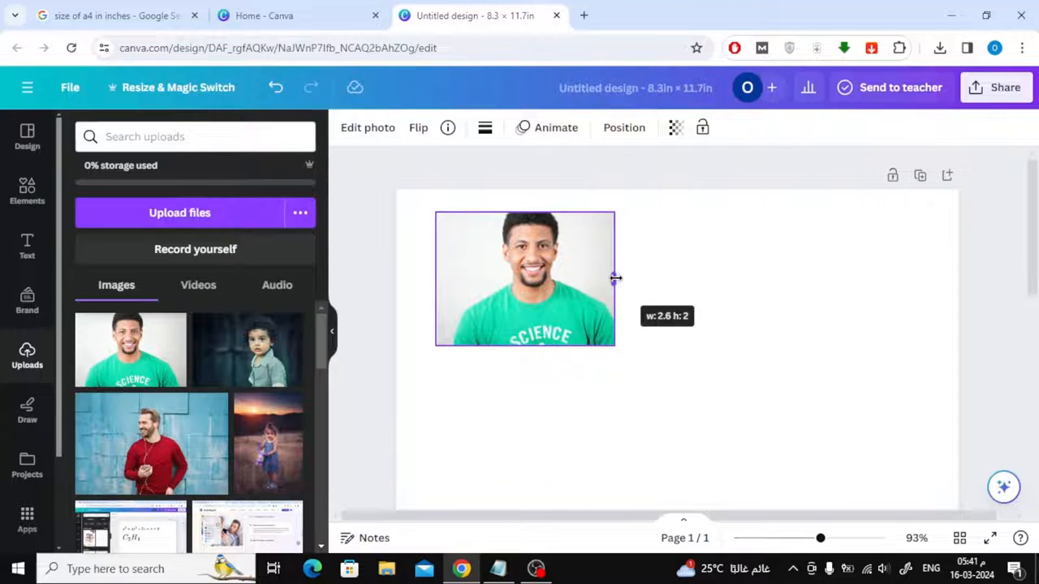
left_click_drag(615, 279, 592, 280)
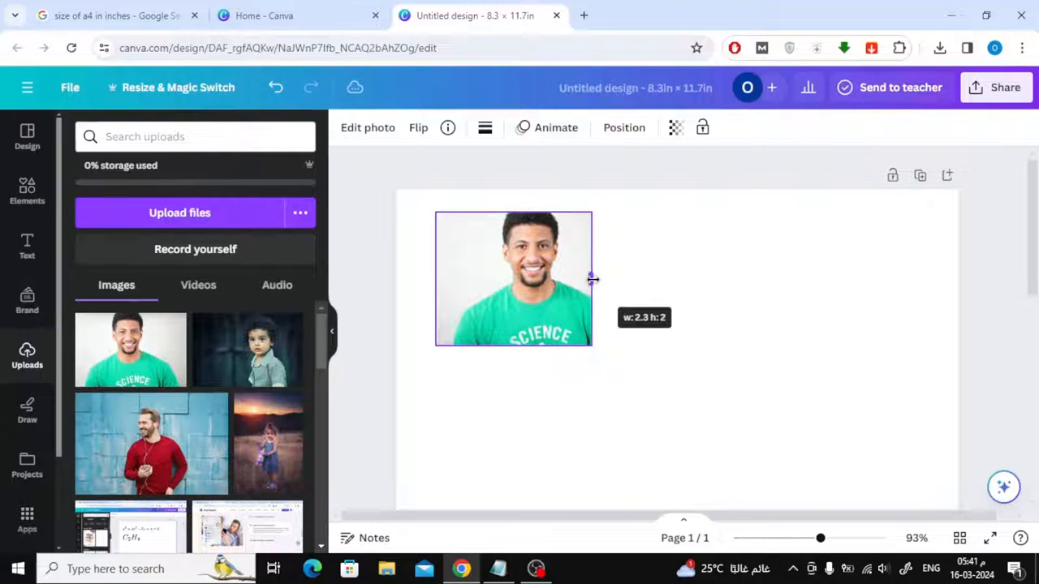
left_click_drag(592, 279, 577, 279)
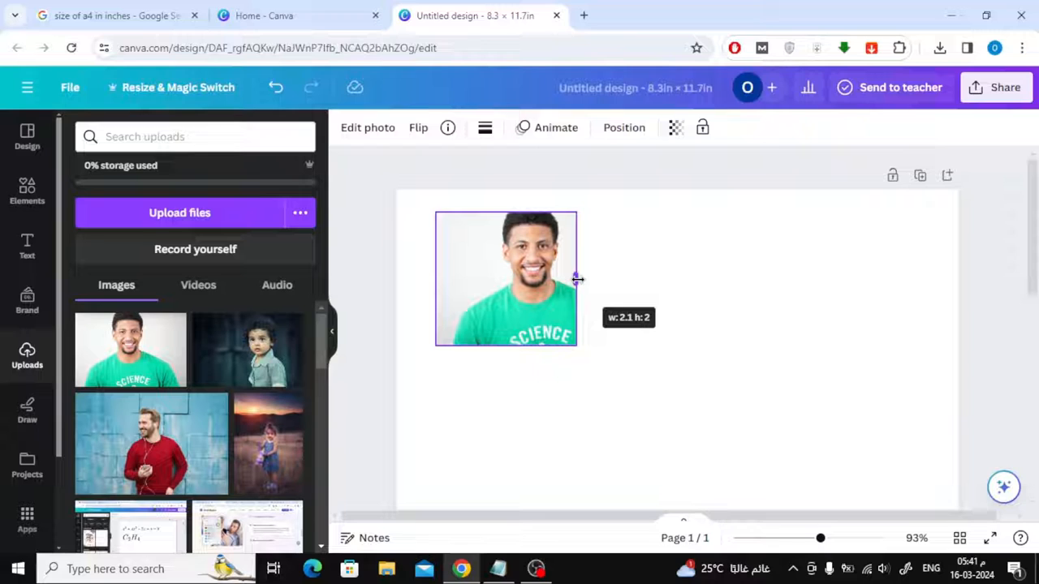
left_click_drag(578, 279, 571, 279)
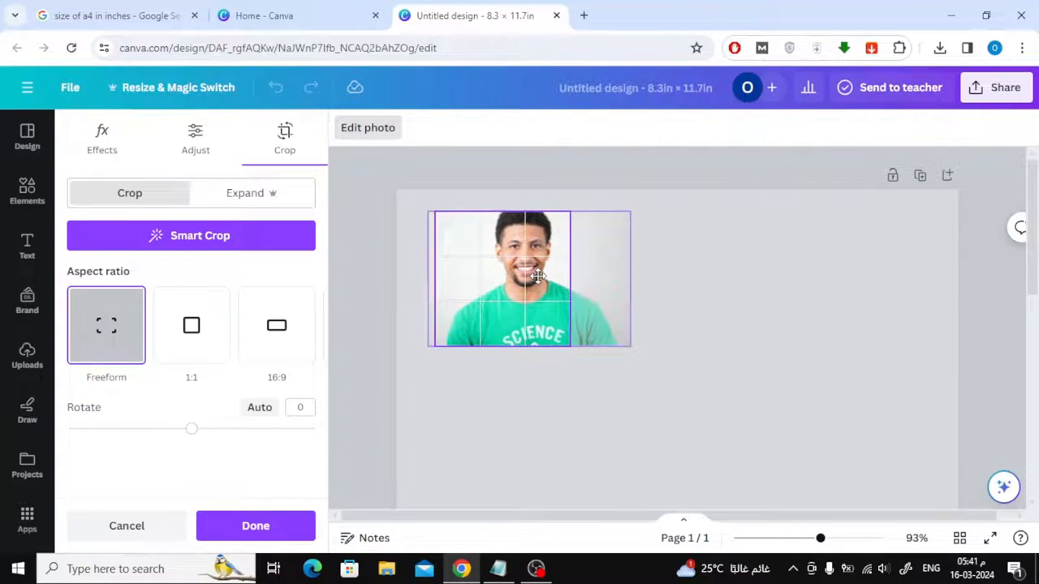
Step: Centre the man's face within the cropped frame and finish the crop
left_click_drag(539, 275, 517, 279)
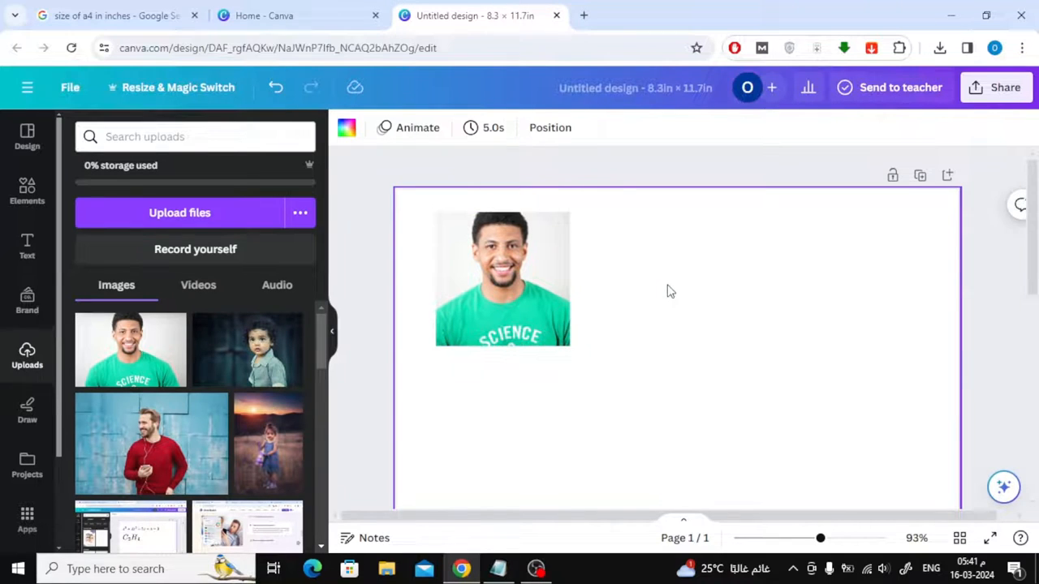
left_click(503, 279)
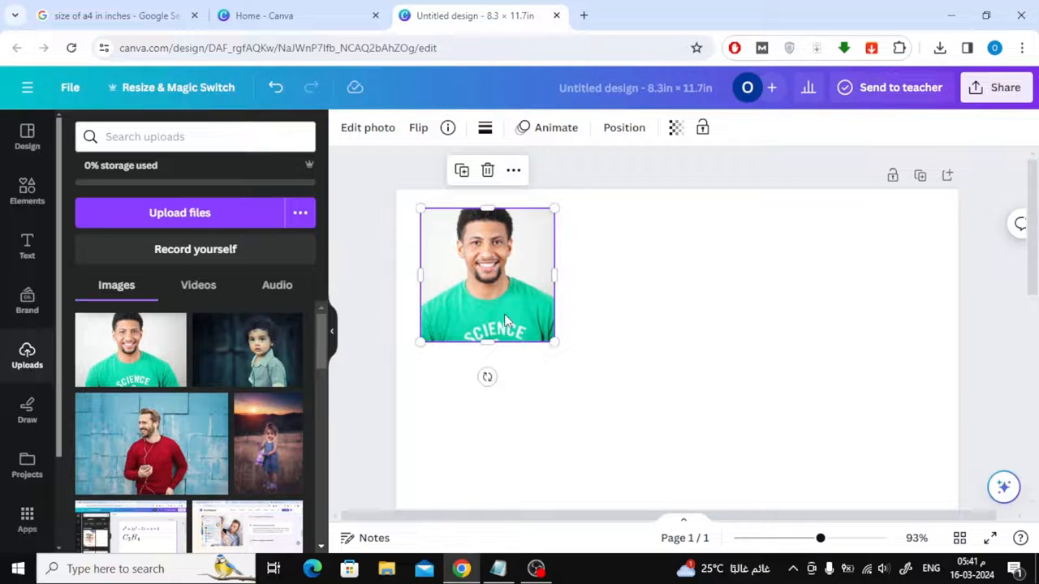
Step: Add the boy's photo, shrink it to about 3.1 × 2 in and place it beside the first
left_click_drag(246, 349, 581, 272)
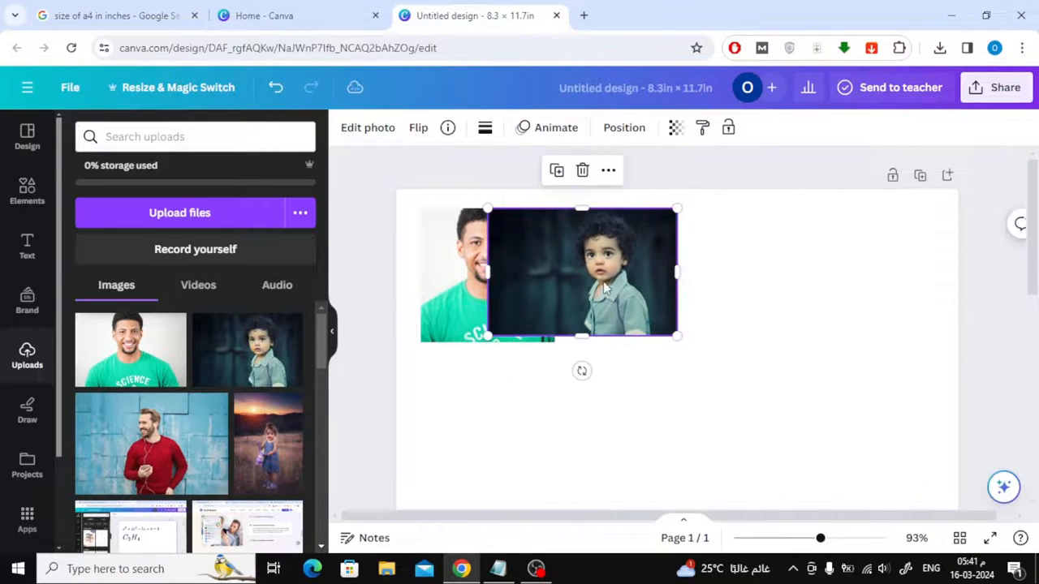
left_click_drag(678, 334, 771, 335)
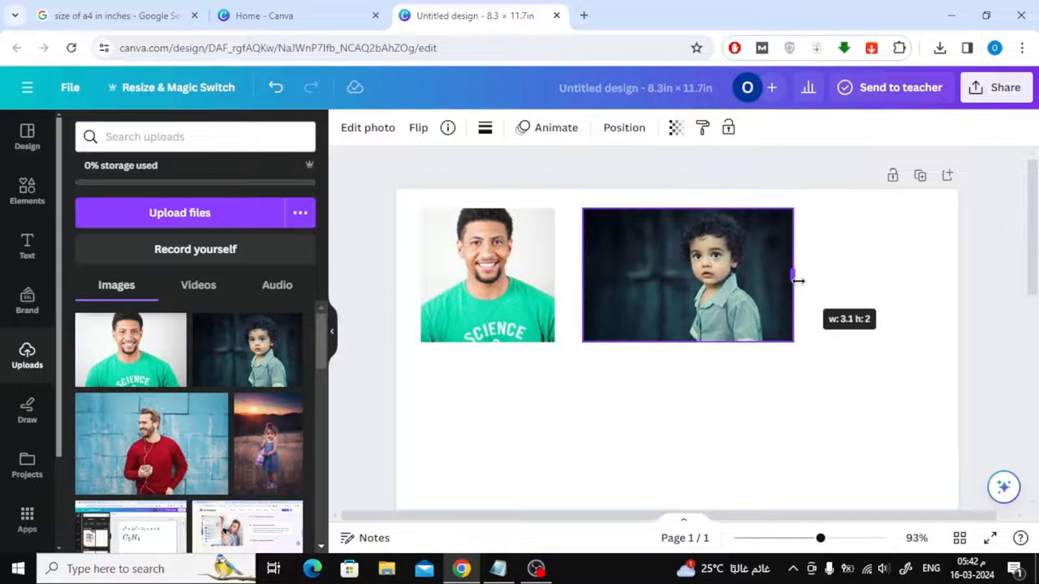
left_click_drag(795, 276, 777, 274)
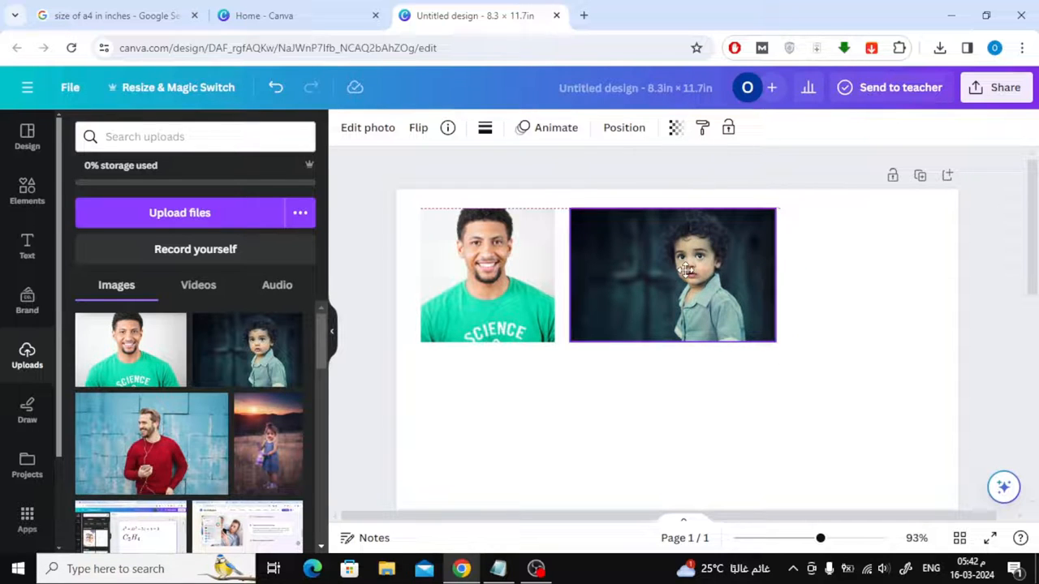
scroll("down", 3)
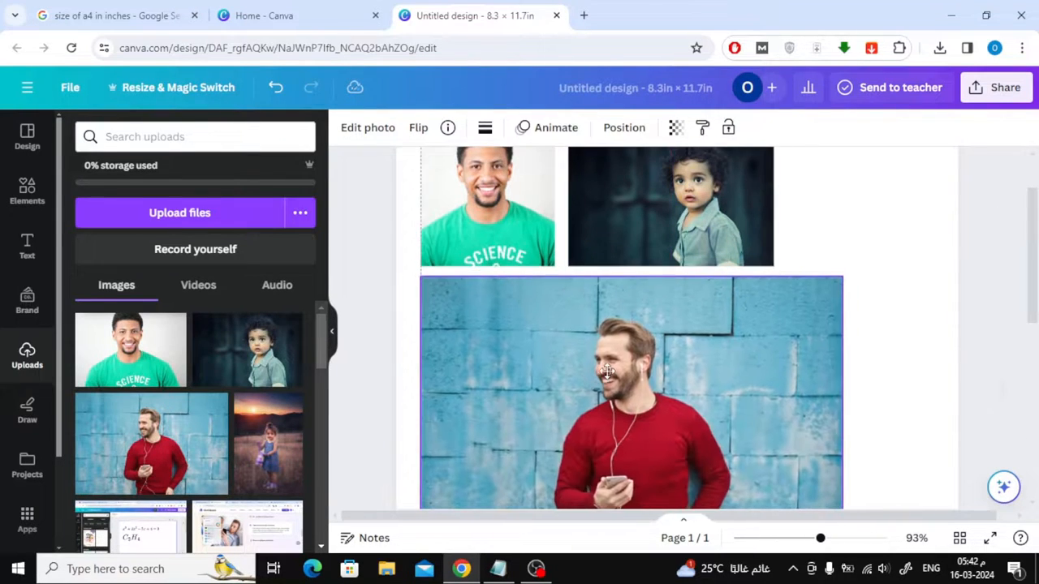
Step: Shrink the red-shirt man's photo to passport width, completing the grid, then open Share
left_click_drag(843, 509, 620, 412)
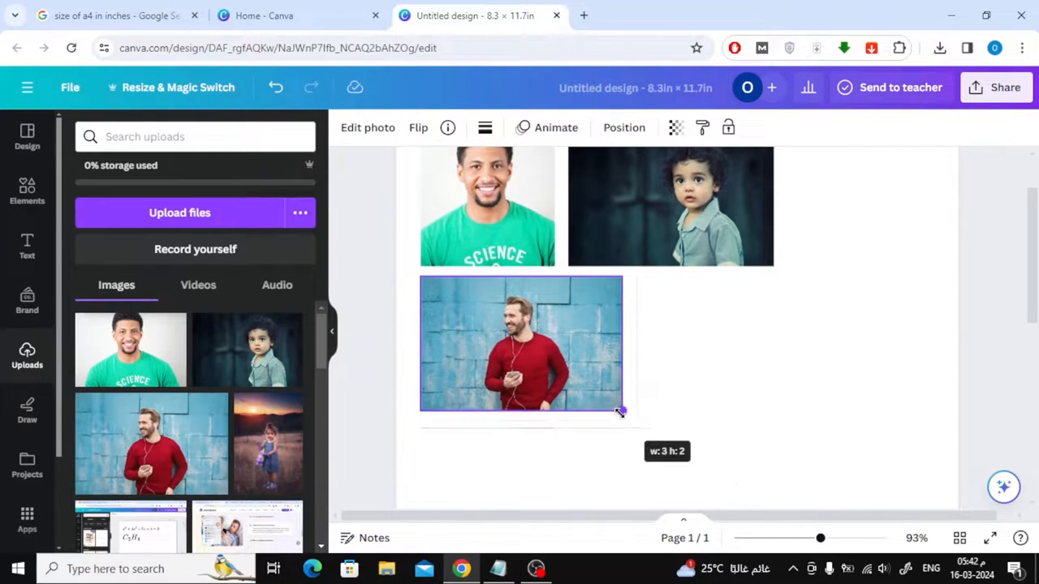
left_click_drag(620, 412, 567, 375)
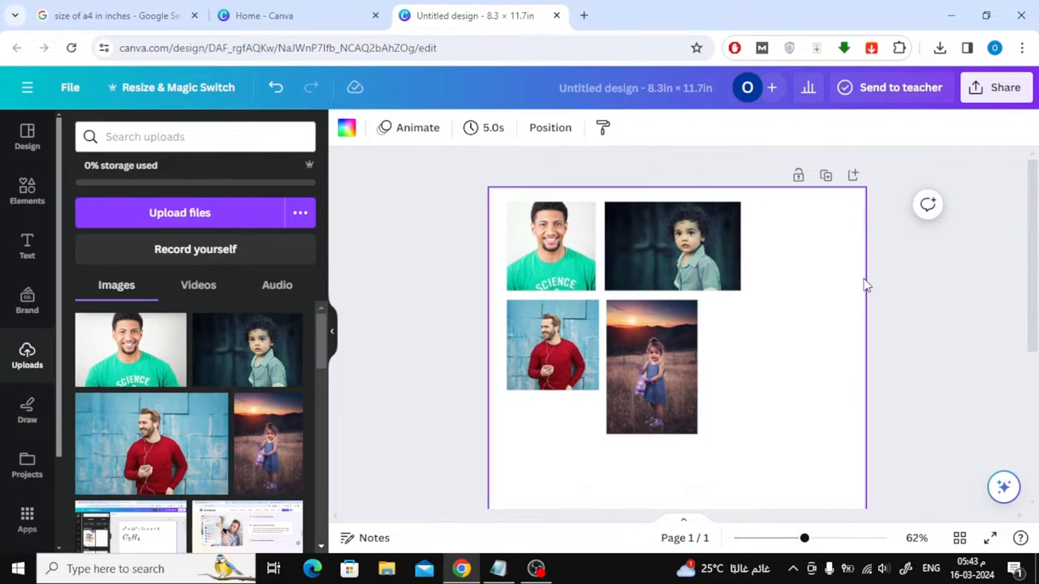
left_click(1004, 88)
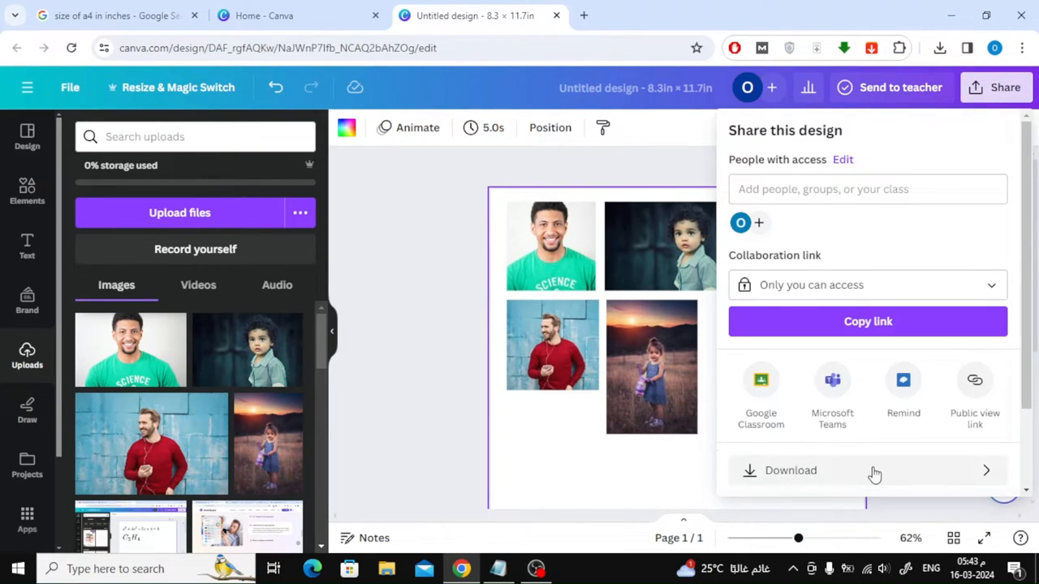